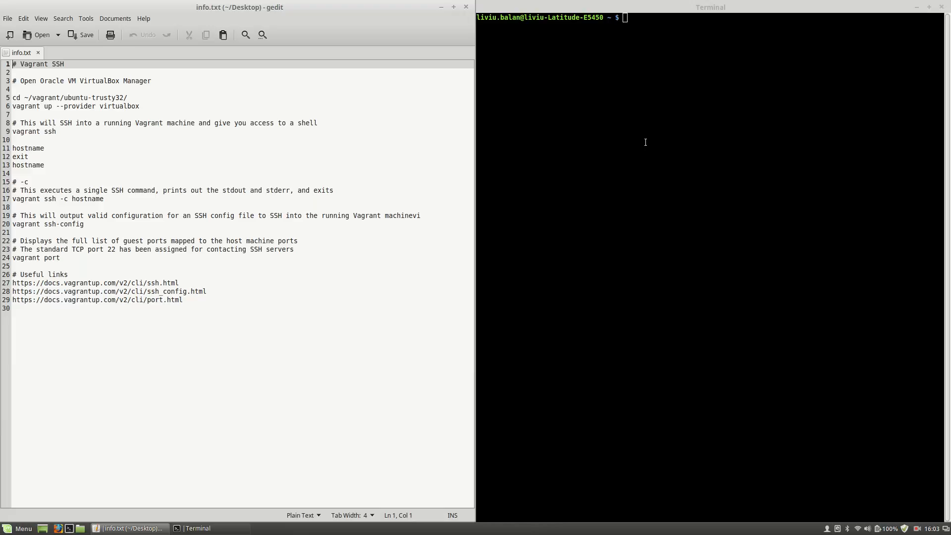
mouse_move(663, 152)
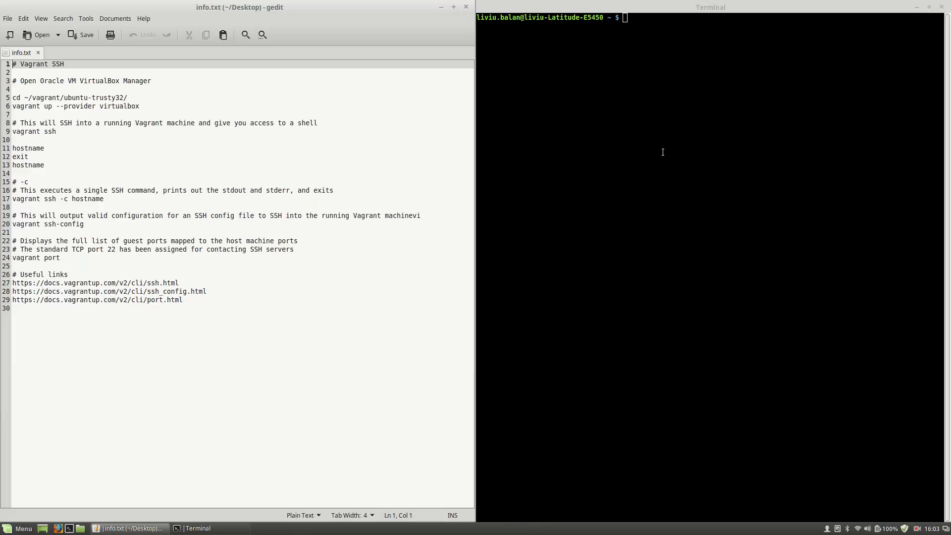
mouse_move(18, 512)
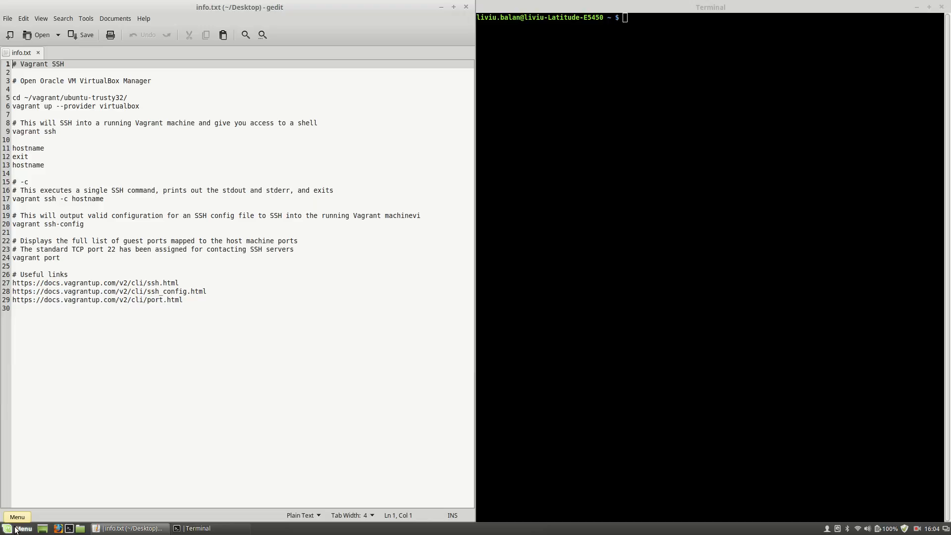
Launch Oracle VM VirtualBox from the Mint Menu by searching 'virt'
left_click(17, 517)
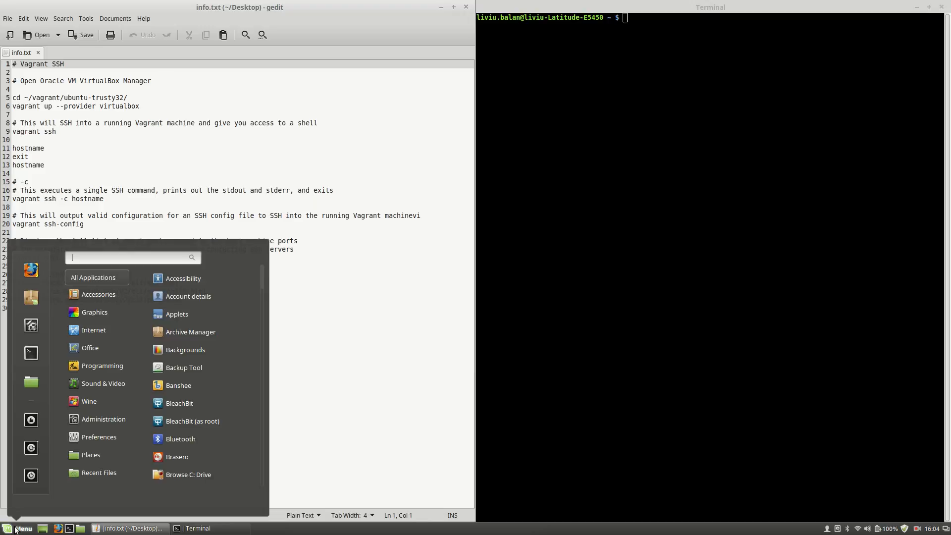
type("vir")
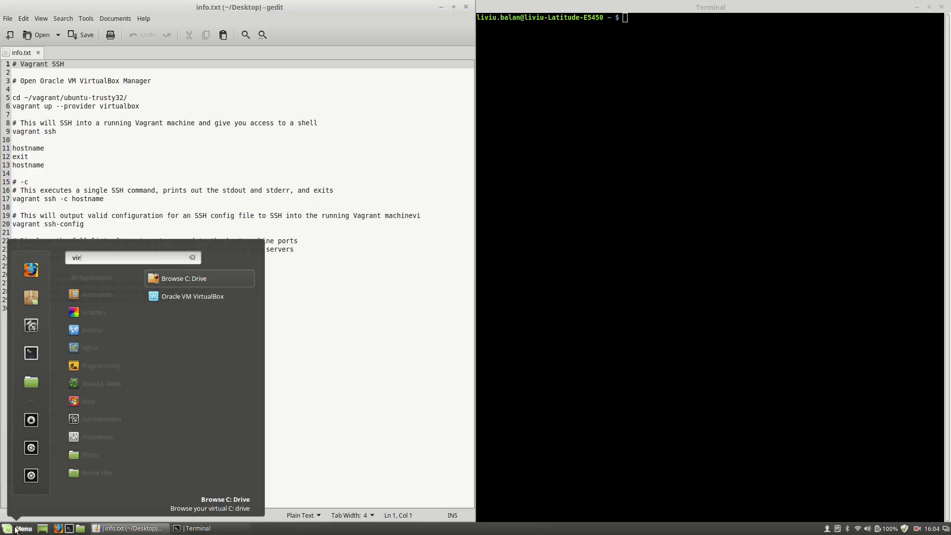
type("t")
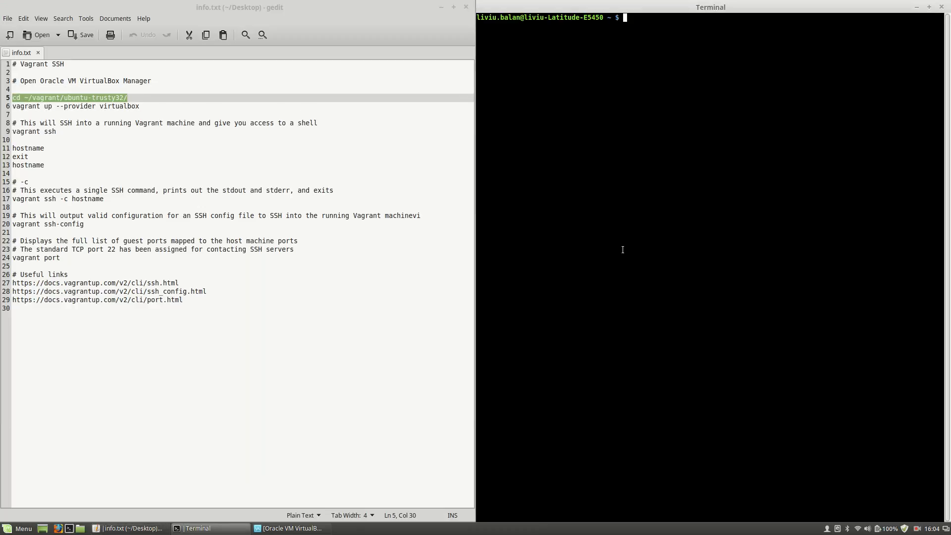
Run cd ~/vagrant/ubuntu-trusty32/ then vagrant up --provider virtualbox to boot the VM
type("cd ~/vagrant/ubuntu-trusty32/")
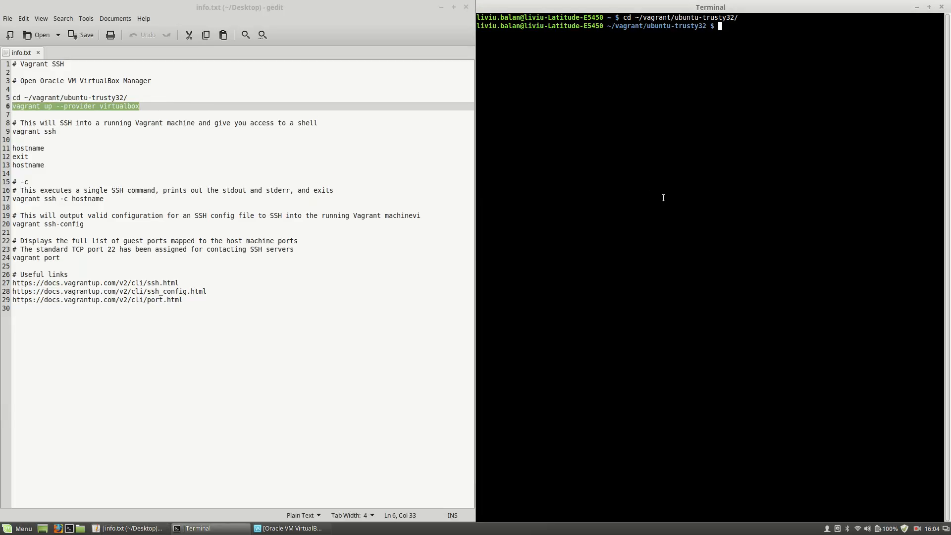
type("vagrant up --provider virtualbox")
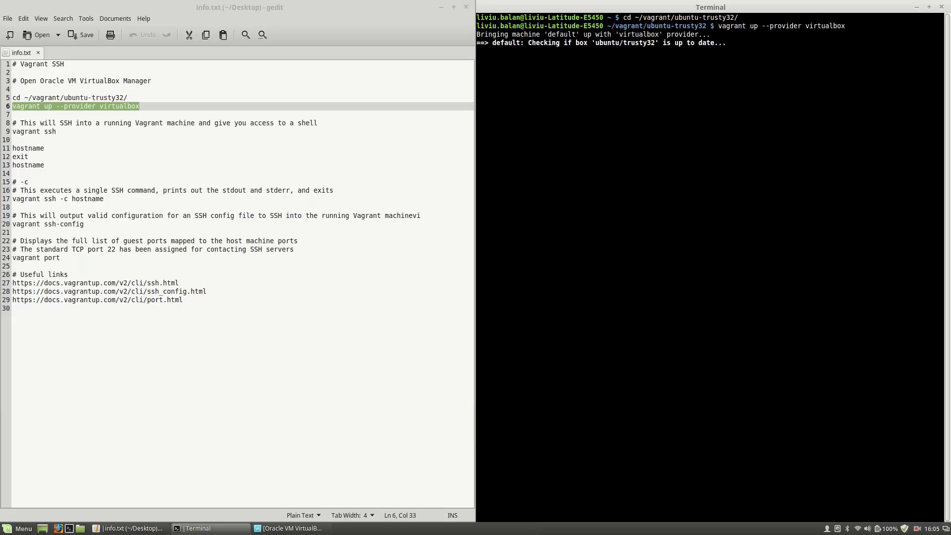
left_click(262, 113)
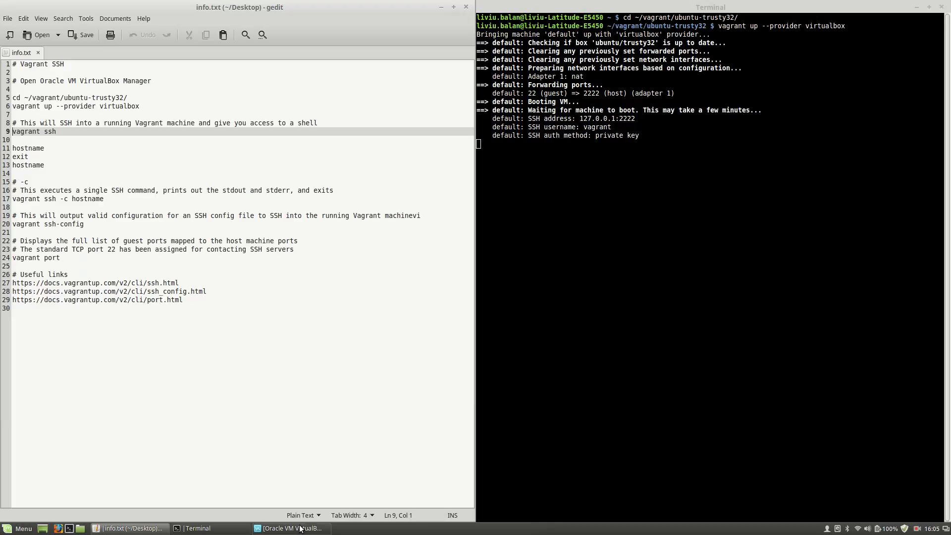
left_click(291, 528)
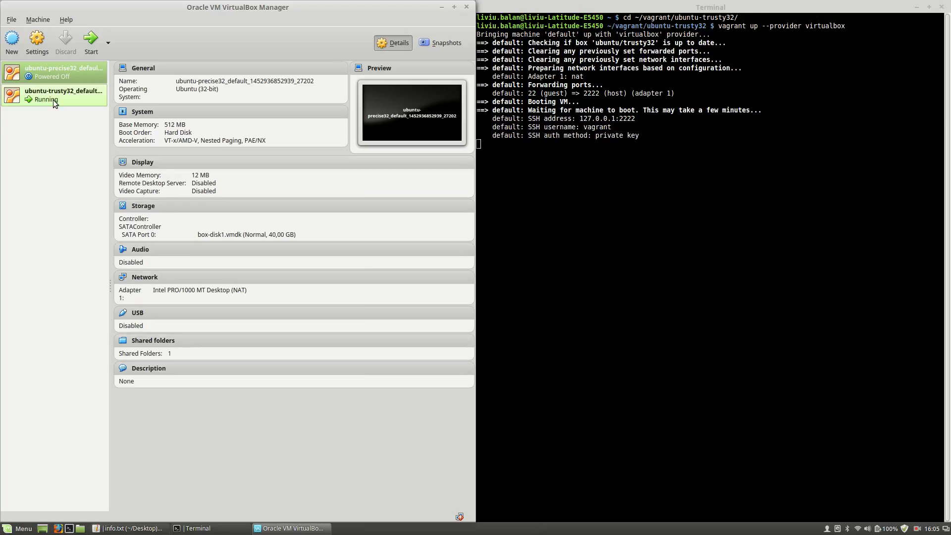
mouse_move(61, 99)
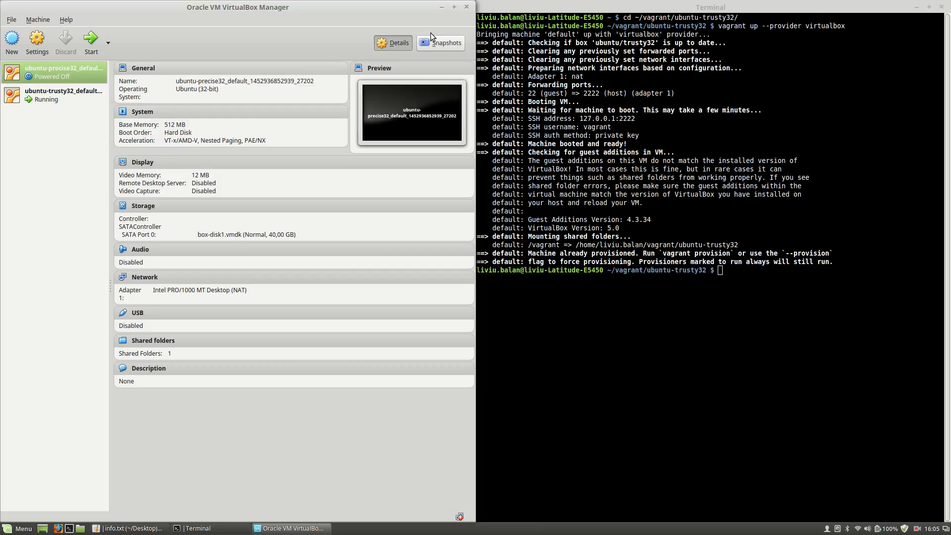
left_click(131, 528)
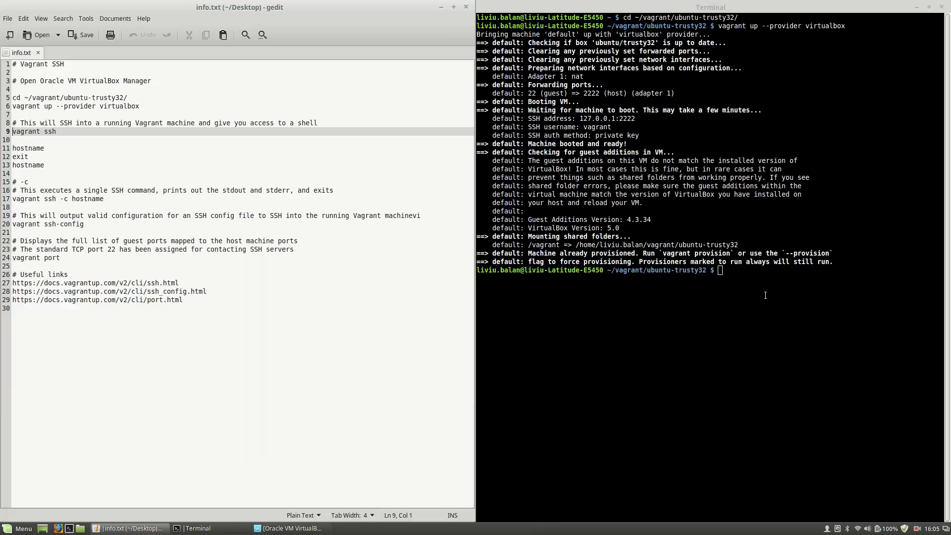
mouse_move(114, 168)
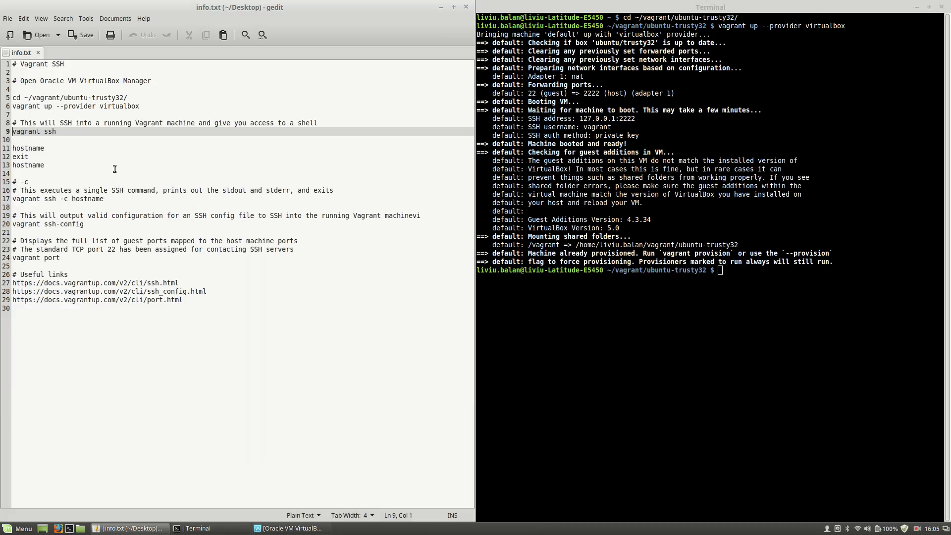
Run vagrant ssh to log into the Ubuntu 14.04.3 guest at the vagrant@vagrant-ubuntu-trusty-32 prompt
double_click(34, 130)
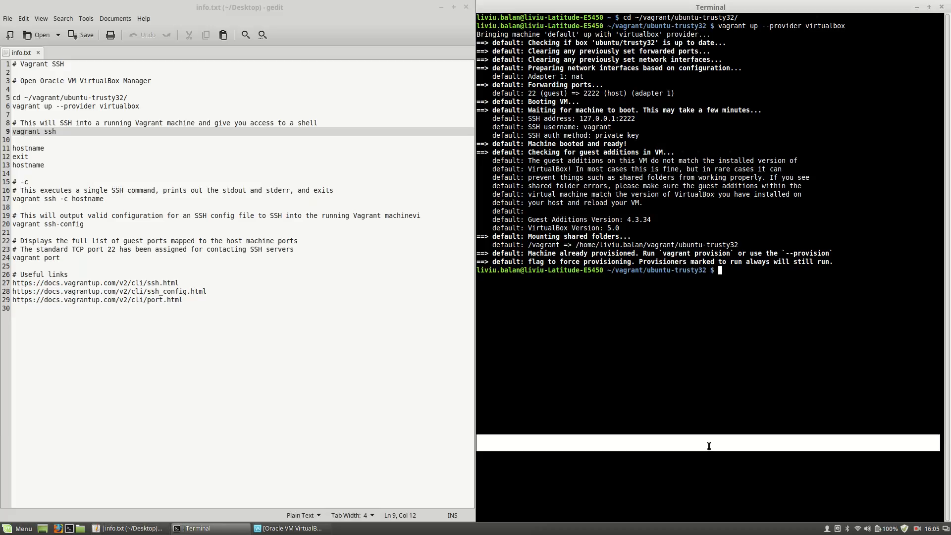
type("vagrant ssh")
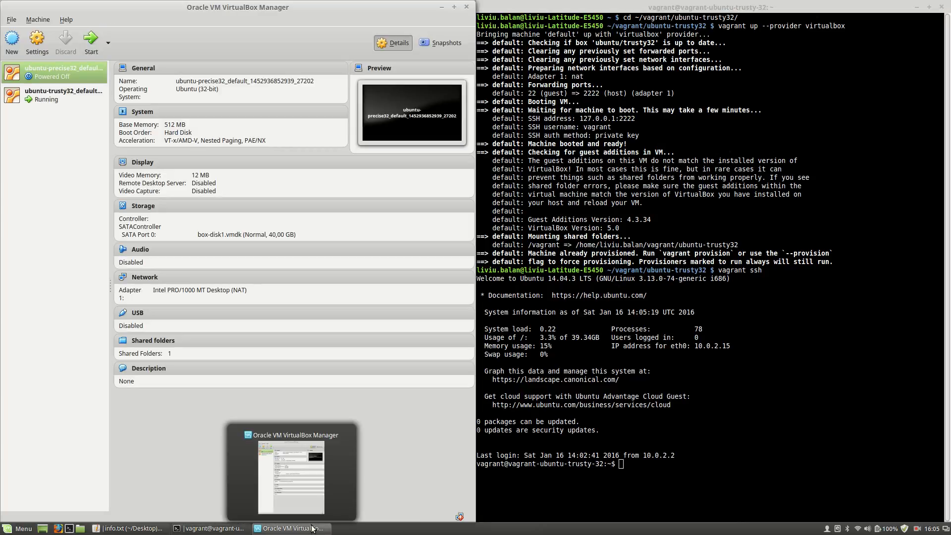
Check hostname in the guest, exit the SSH session and run hostname on the host (liviu-Latitude-E5450)
left_click(131, 528)
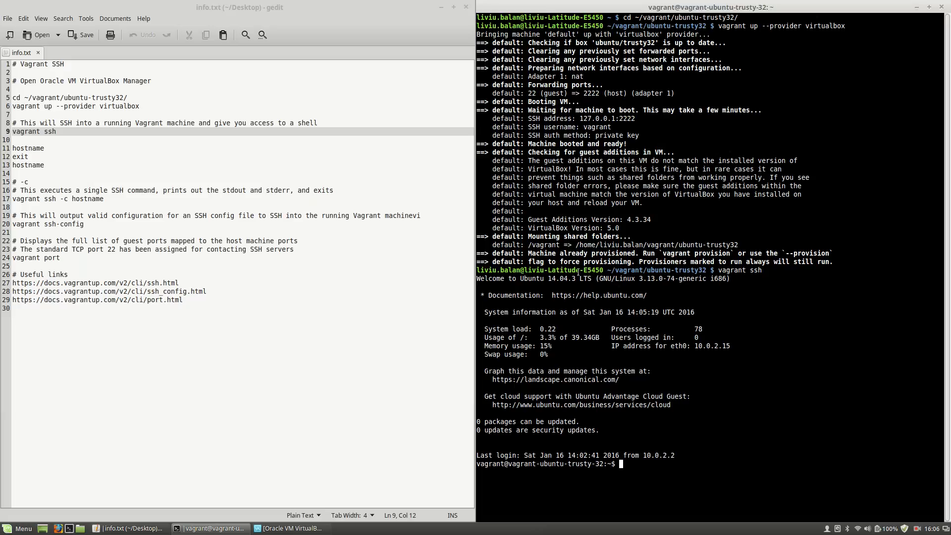
mouse_move(534, 486)
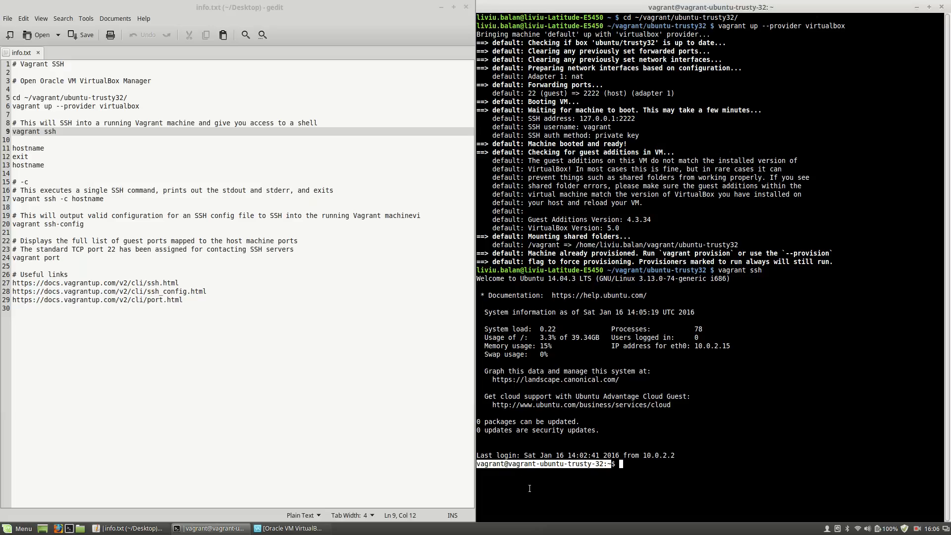
mouse_move(525, 485)
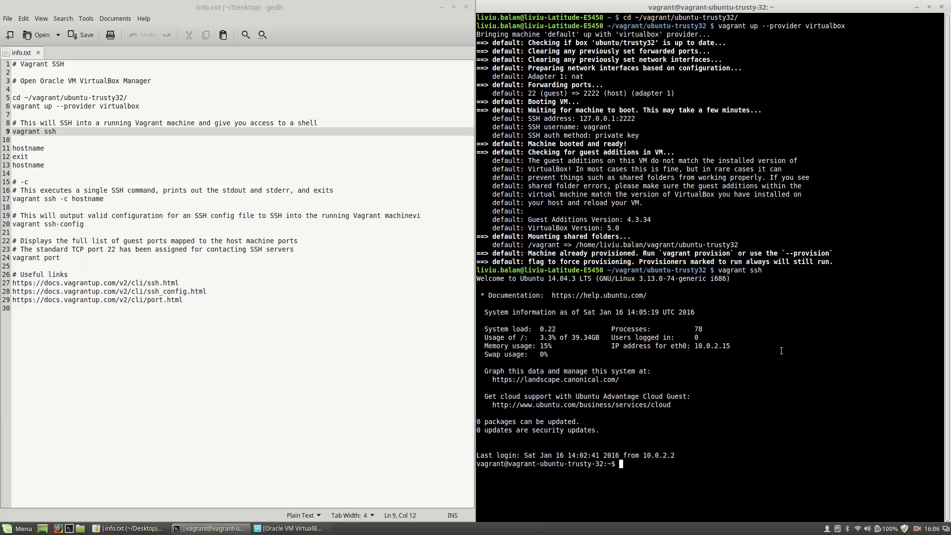
type("hostname")
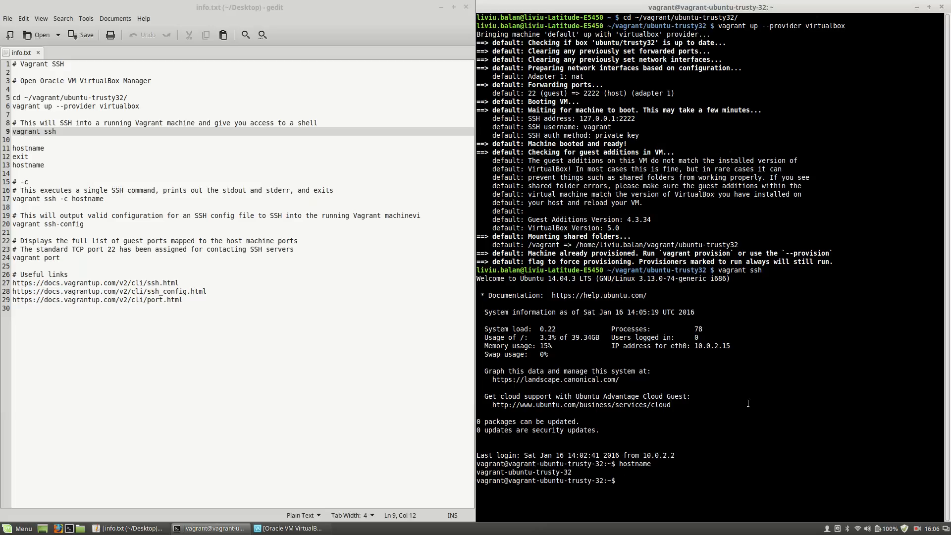
double_click(523, 471)
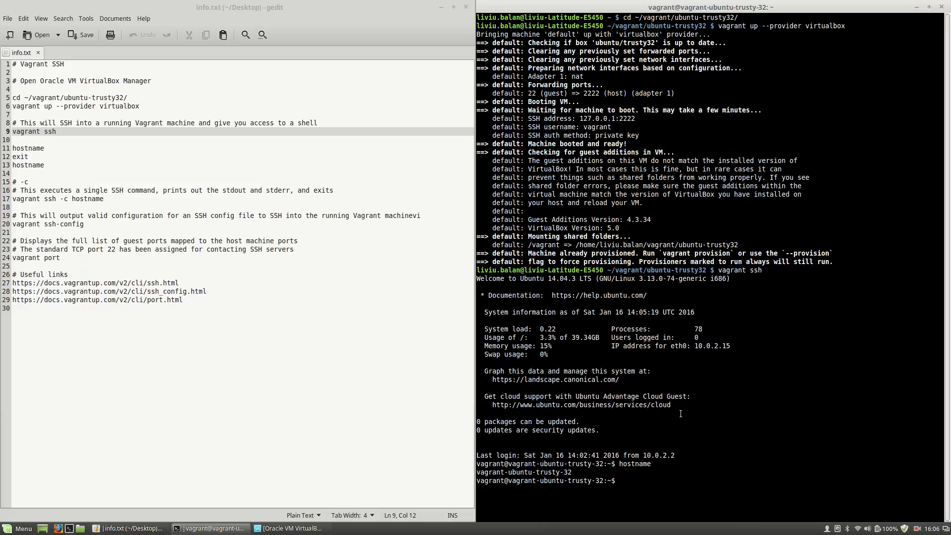
type("exit")
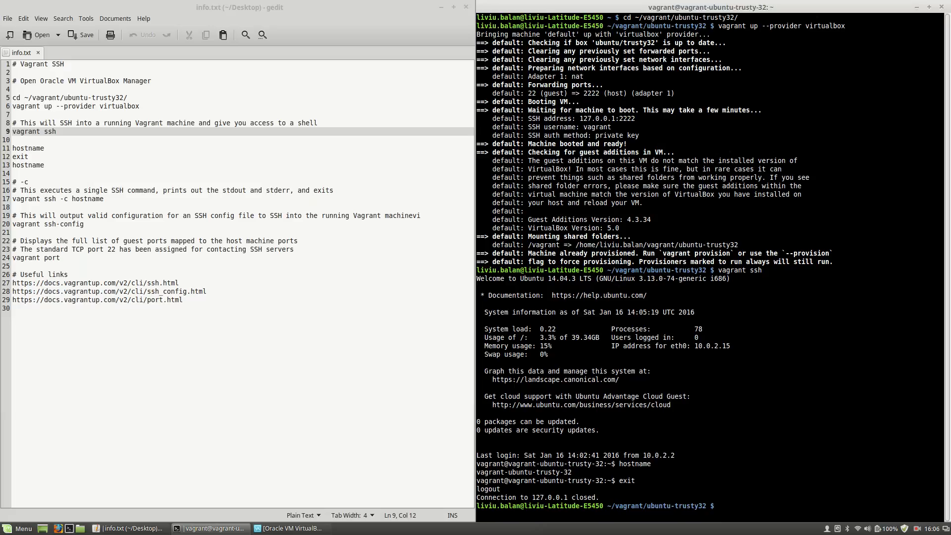
type("h")
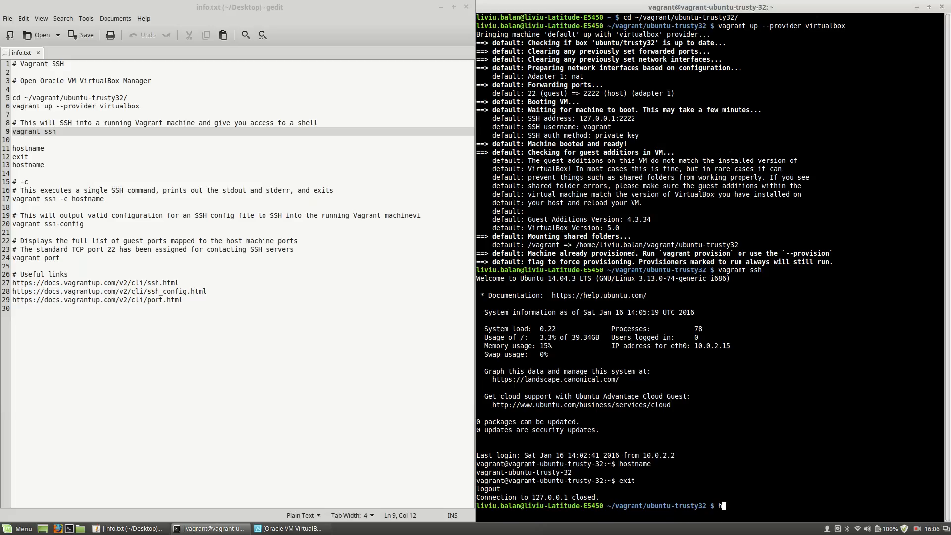
type("ostname")
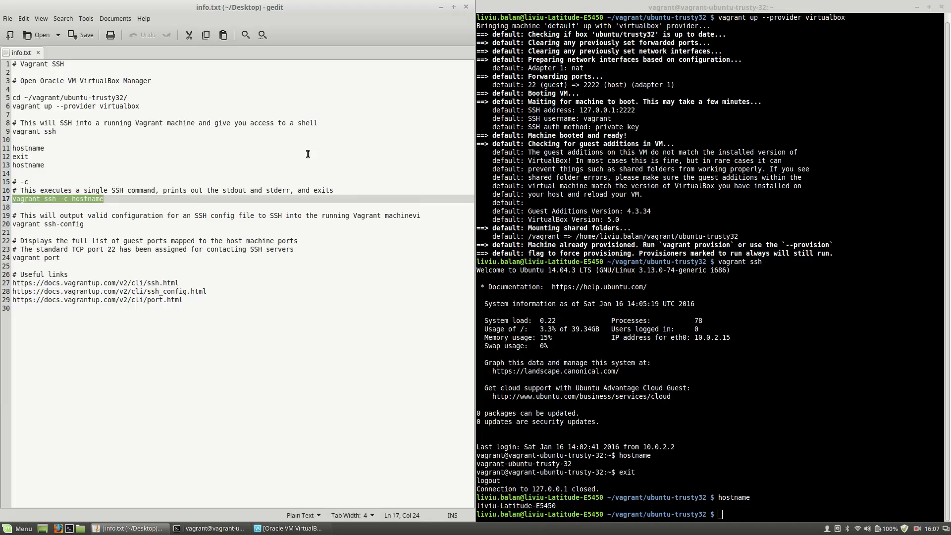
Run vagrant ssh -c hostname, printing vagrant-ubuntu-trusty-32 before the connection closes
type("vagrant ssh -c hostname")
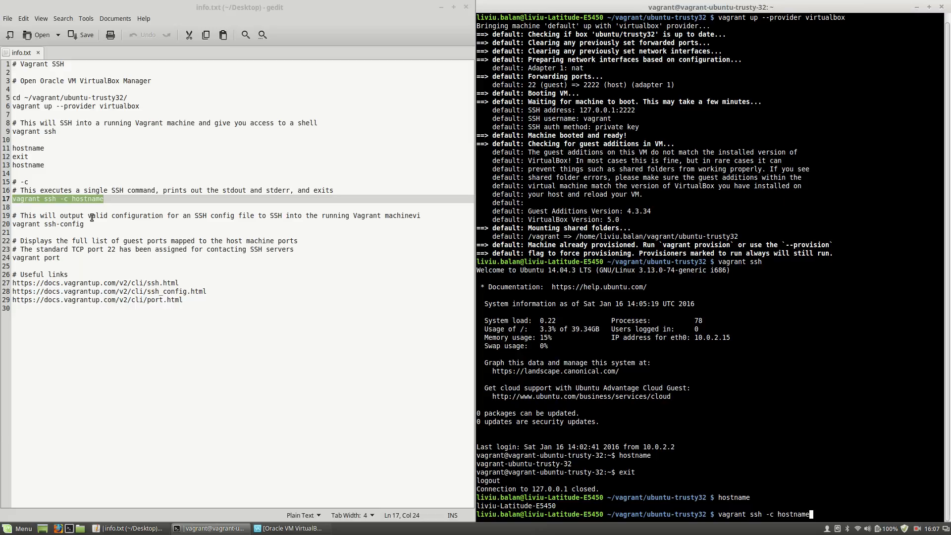
left_click(90, 215)
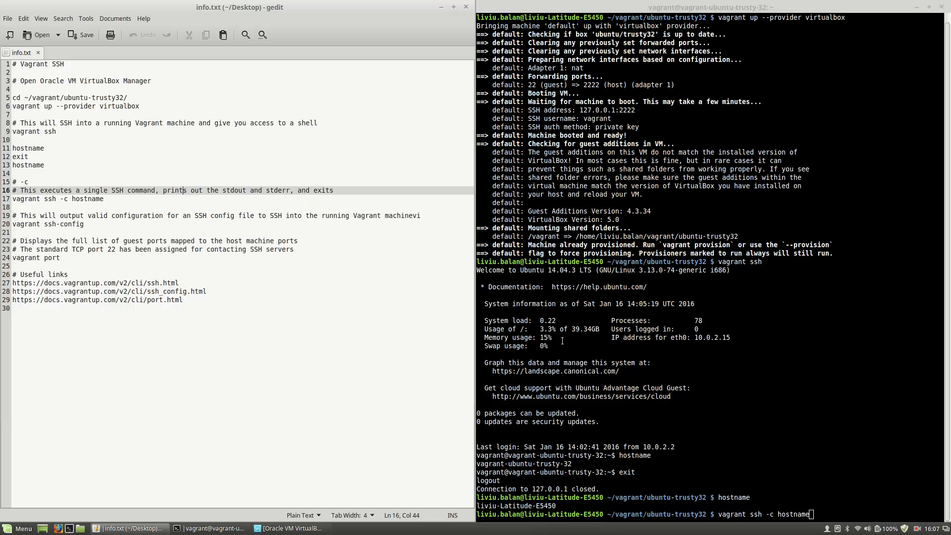
mouse_move(572, 350)
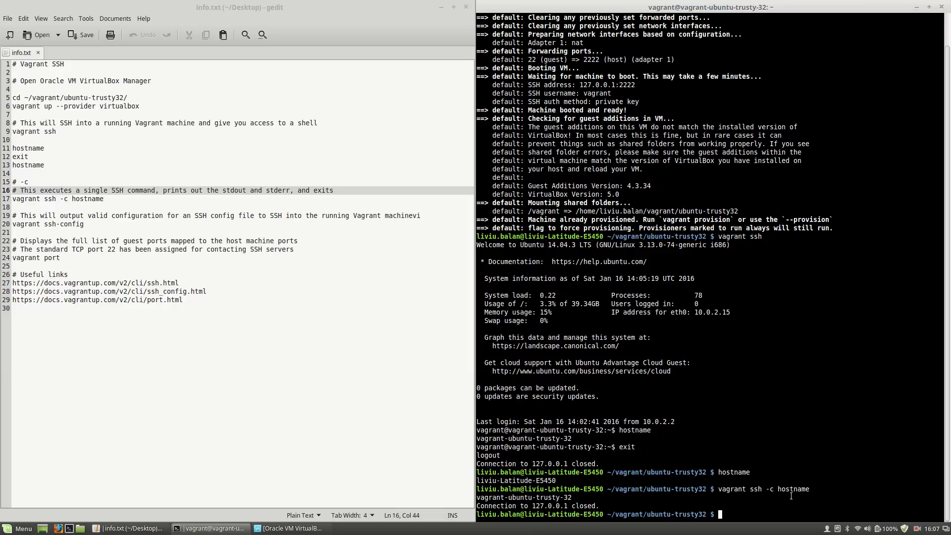
double_click(792, 488)
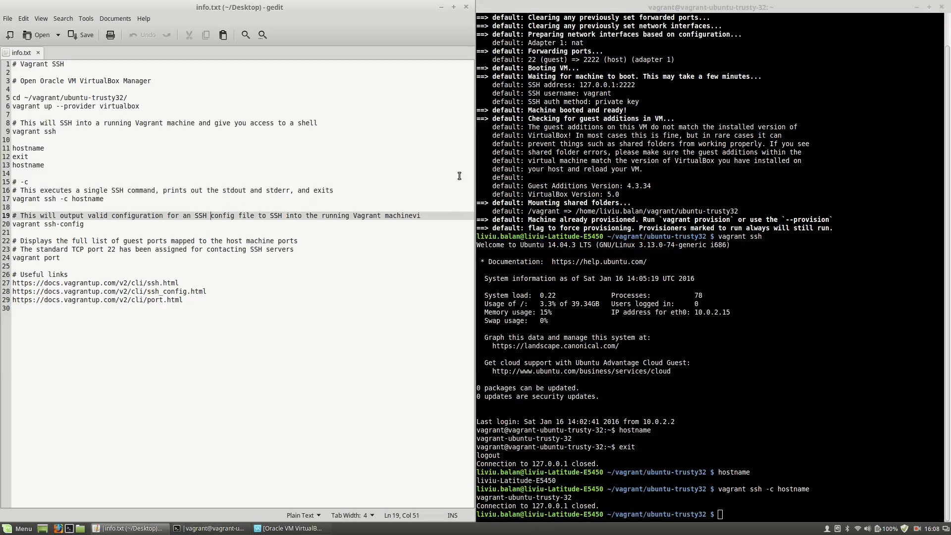
Review the vagrant ssh-config output: host 127.0.0.1, user vagrant, port 2222 highlighted
left_click(403, 215)
type("vagrant ssh-config")
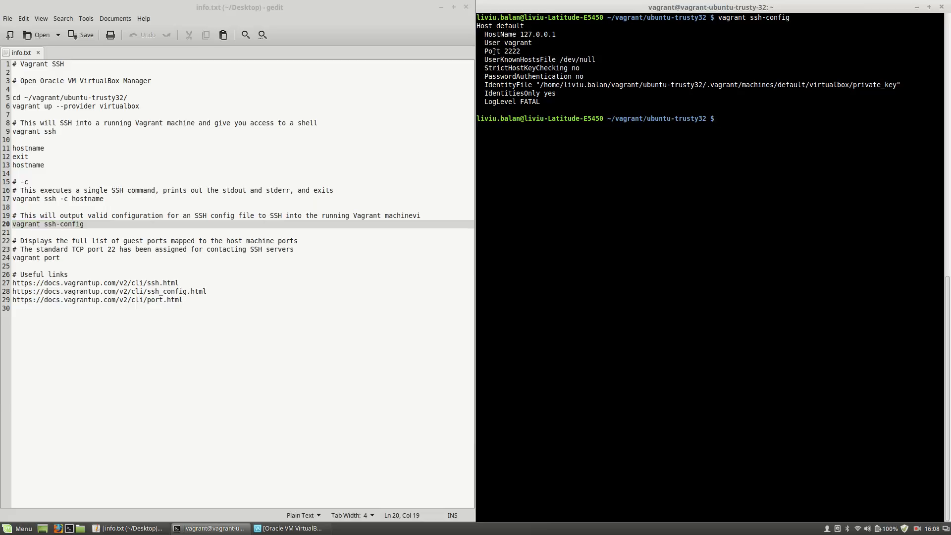
double_click(492, 51)
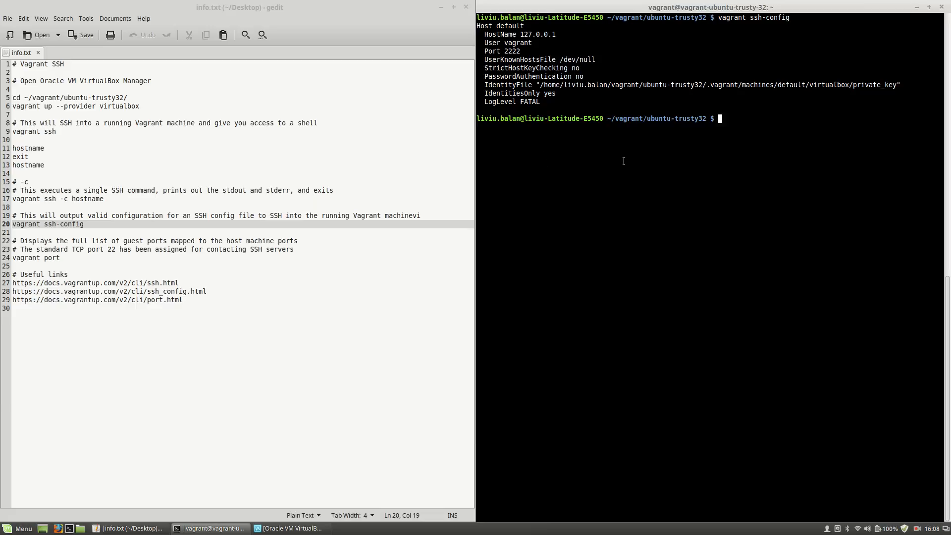
mouse_move(589, 84)
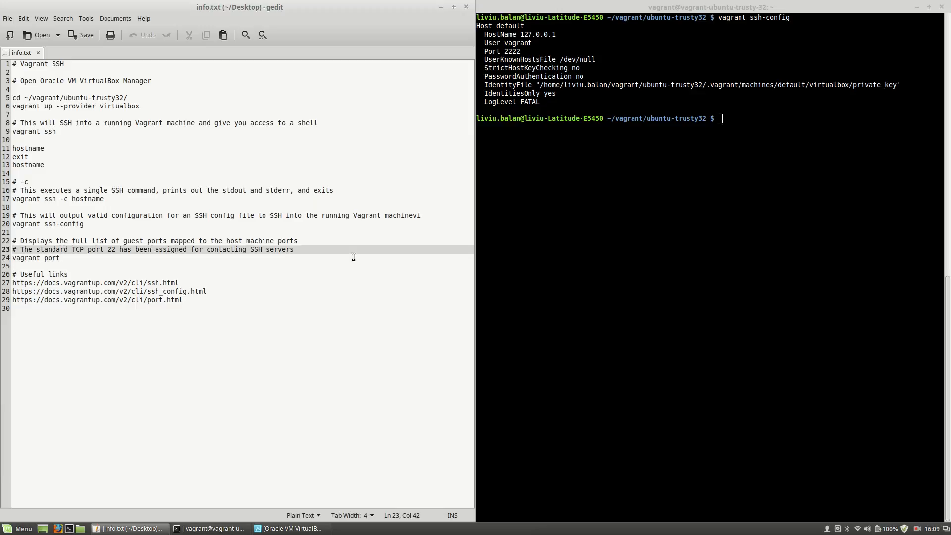
Run vagrant port, listing guest port 22 forwarded to host port 2222
triple_click(35, 258)
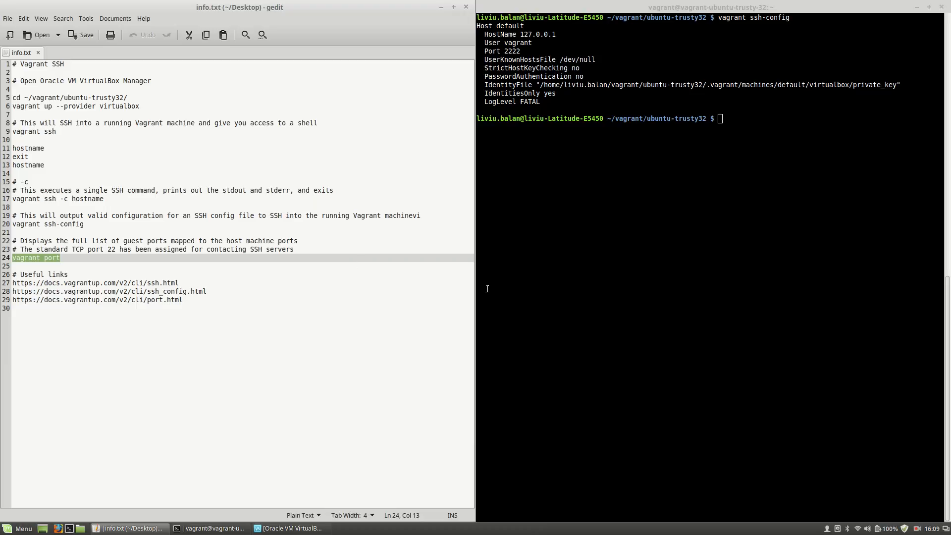
type("vagrant port")
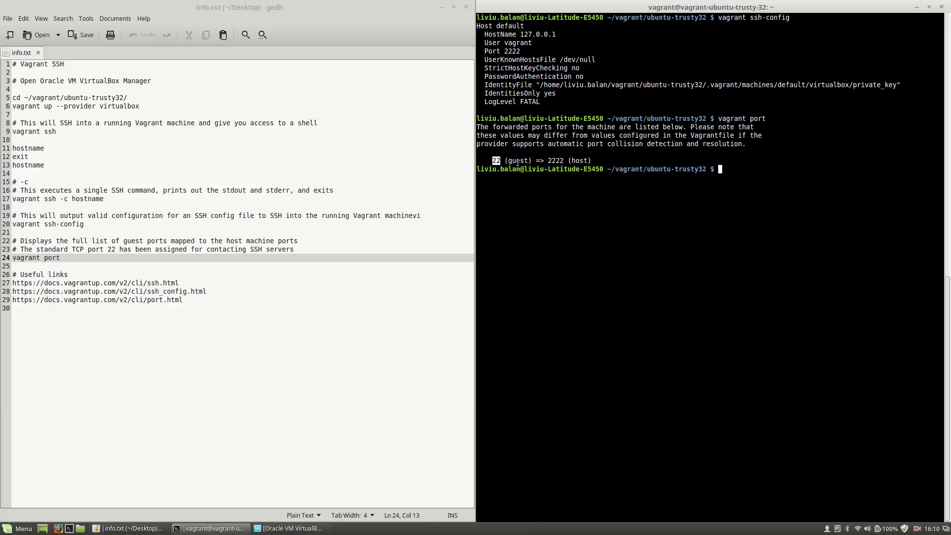
double_click(517, 160)
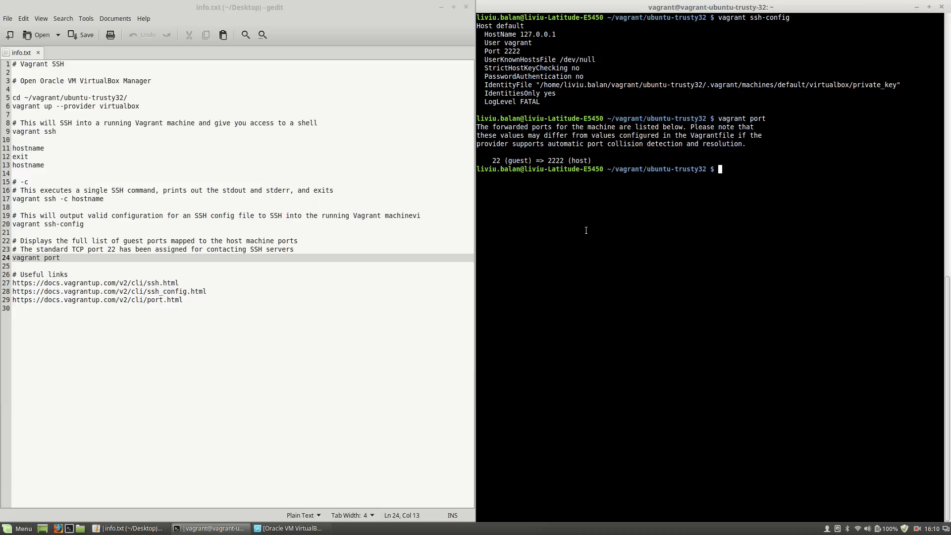
mouse_move(615, 258)
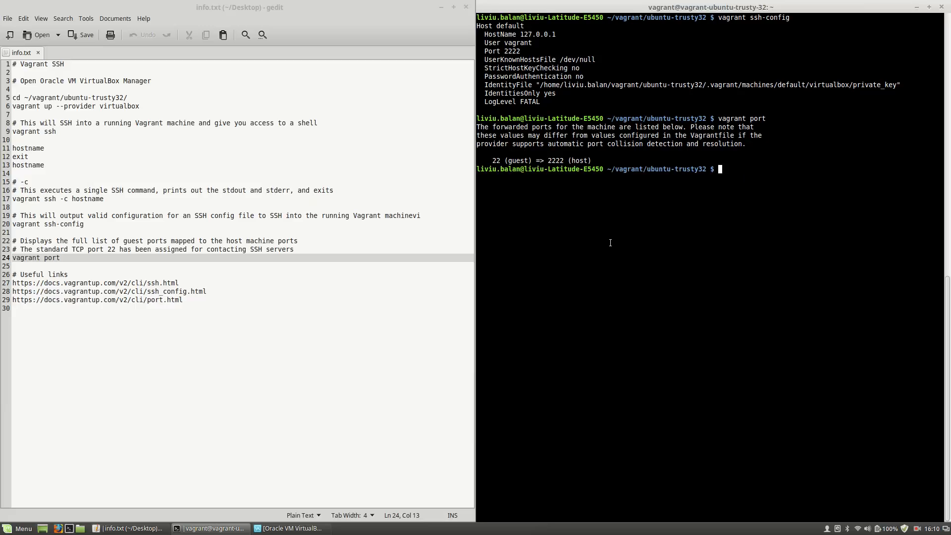
mouse_move(612, 246)
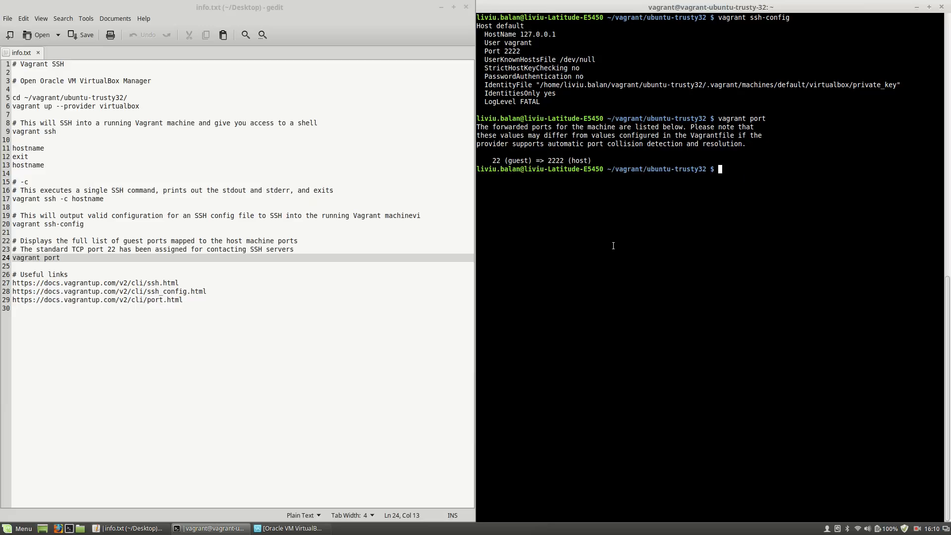